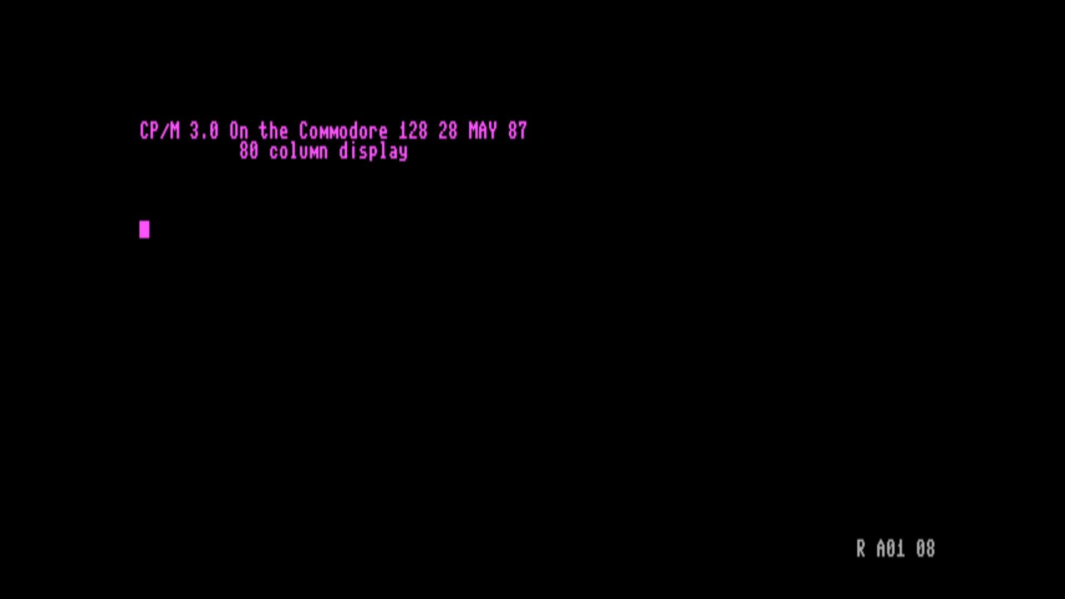
# Enter dir at the A> prompt of the freshly booted CP/M 3.0 system.
pyautogui.write('dir')
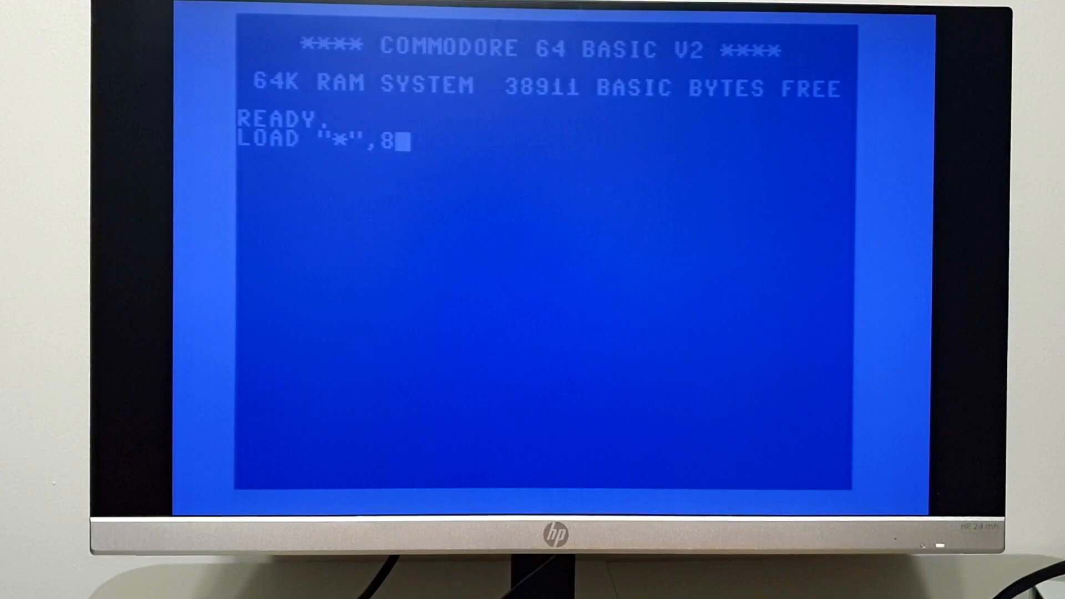
# Run LOAD "*",8 to load from drive 8 and list the GEOS 128 files.
pyautogui.press('Return')
pyautogui.write('RUN "G')
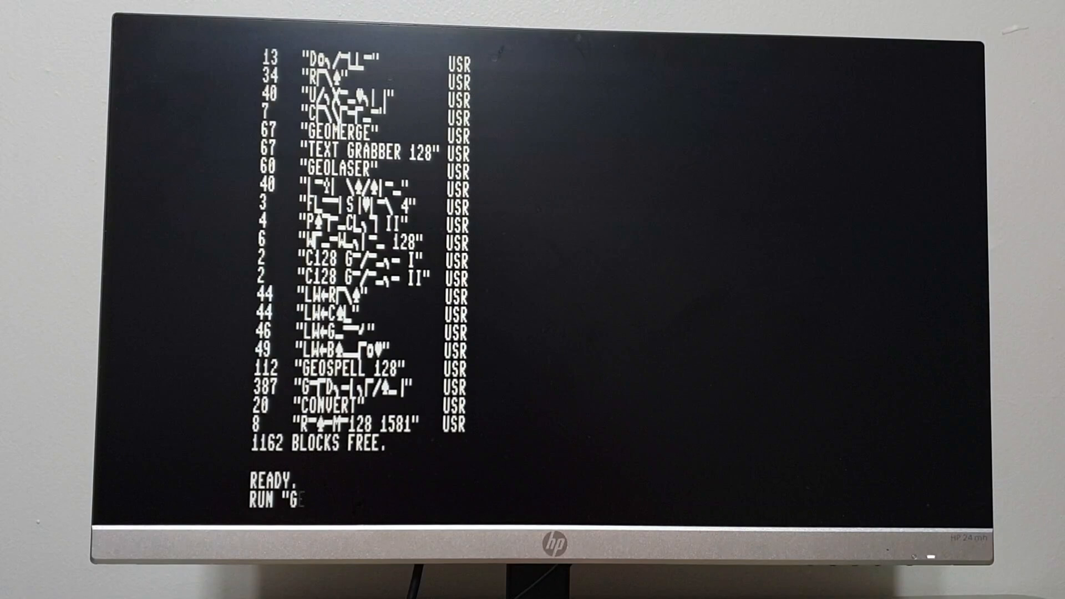
# Load GEOS 128 with RUN "G and open the desktop's page menu showing 43 files.
pyautogui.press('Return')
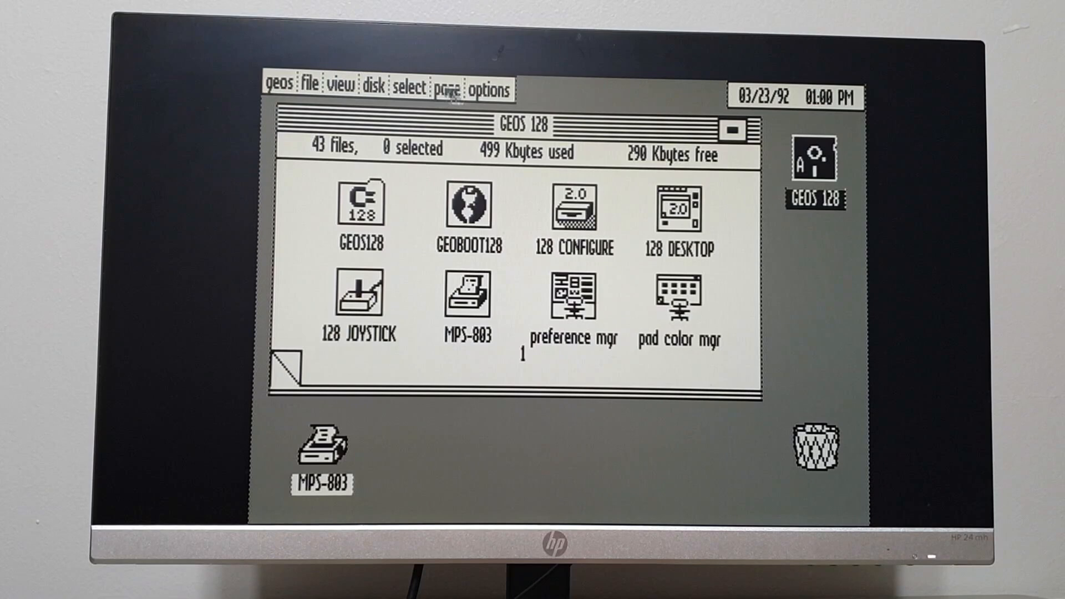
pyautogui.click(278, 87)
pyautogui.write('BOOT')
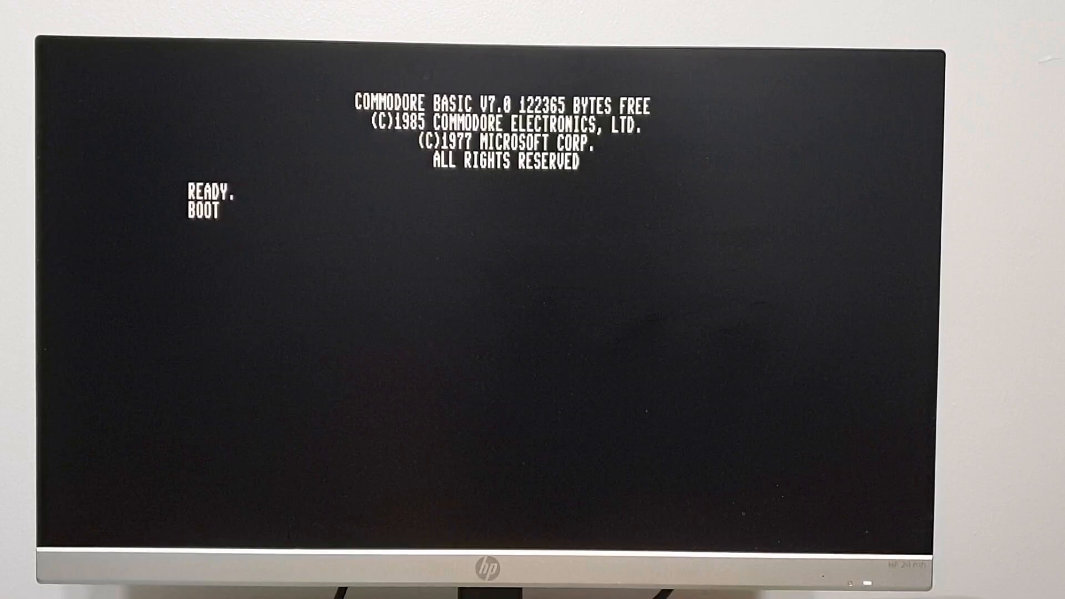
# Enter BOOT at the BASIC 7.0 READY prompt to start CP/M 3.0.
pyautogui.press('Return')
pyautogui.write('format')
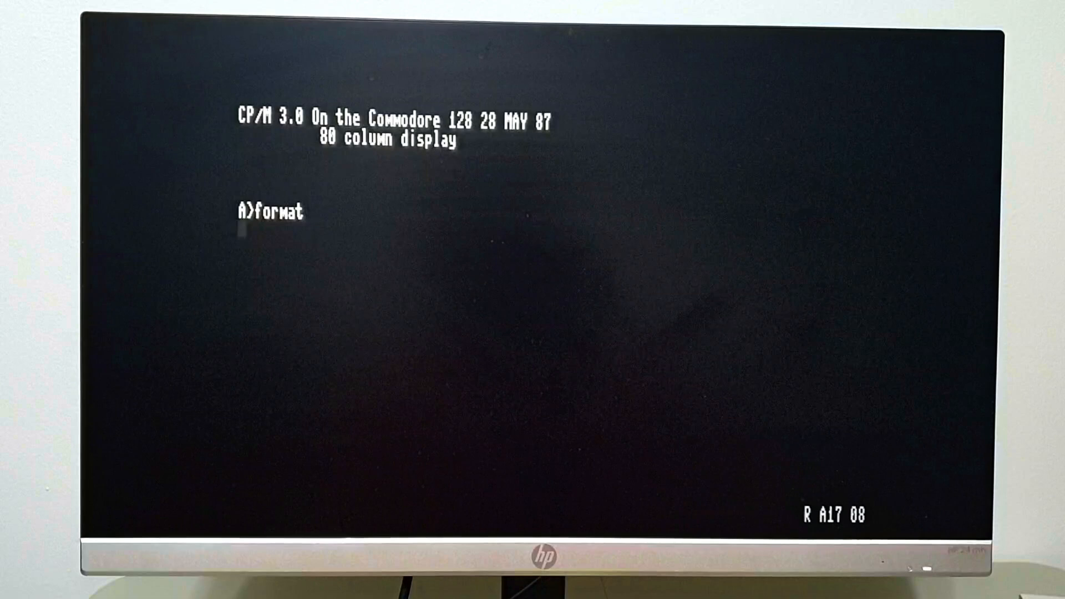
# Run the FORMAT command from the CP/M A> prompt.
pyautogui.press('Return')
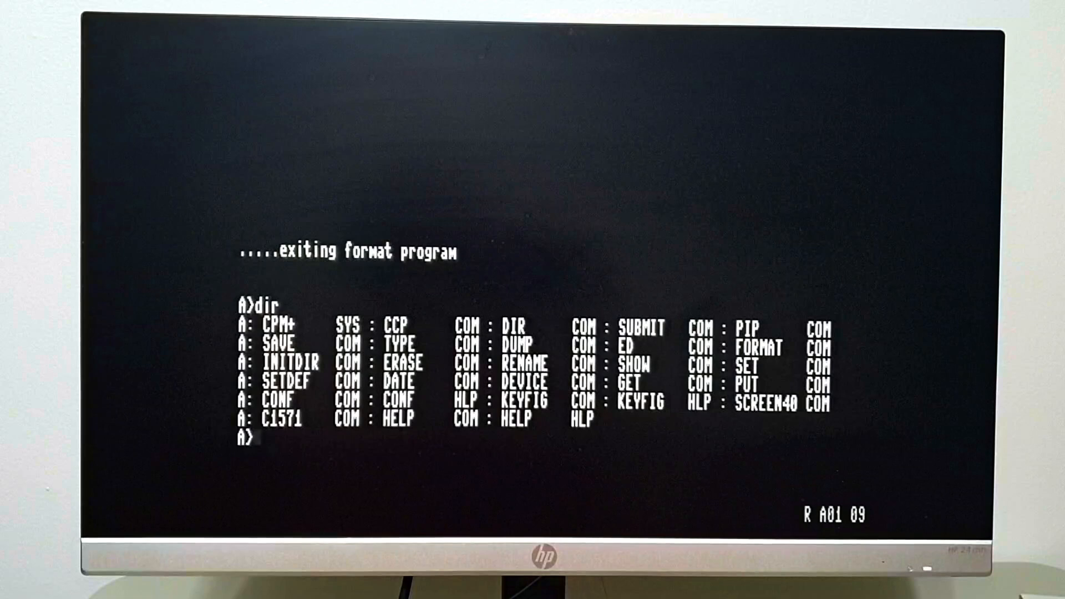
# Copy CPM+.SYS and DIR.COM to drive B with PIP, then enter dir after rebooting.
pyautogui.write('pip b:=a:cpm+.sys')
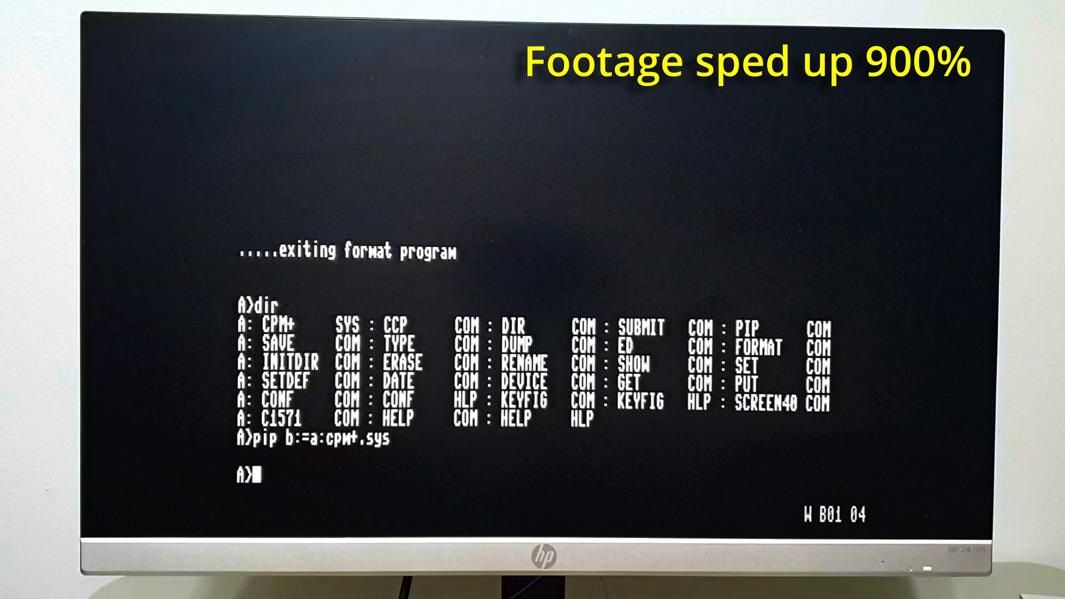
pyautogui.write('pip b:=dir.com')
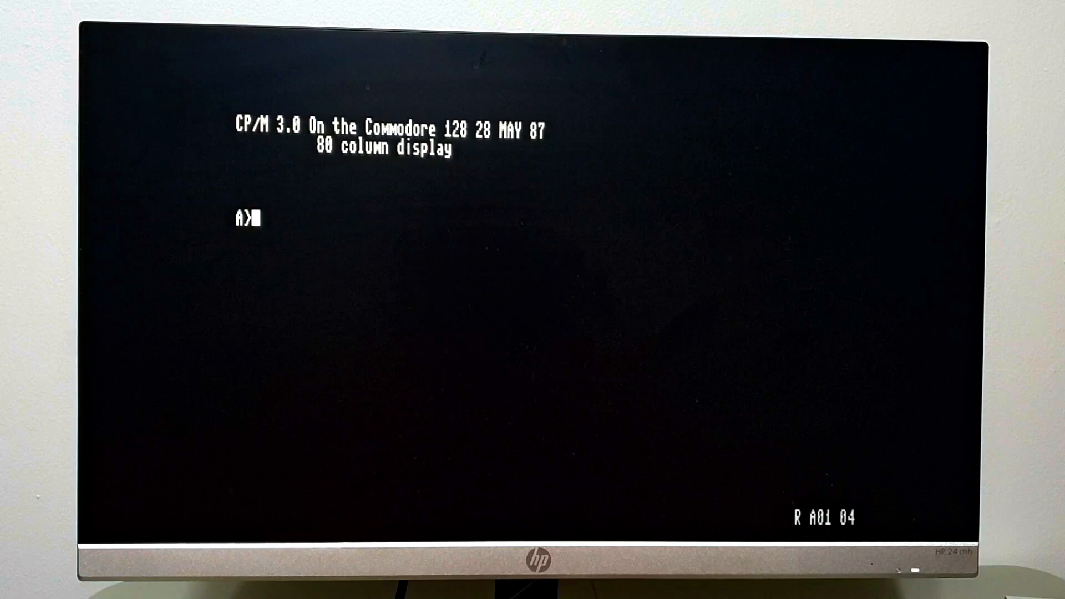
pyautogui.write('dir')
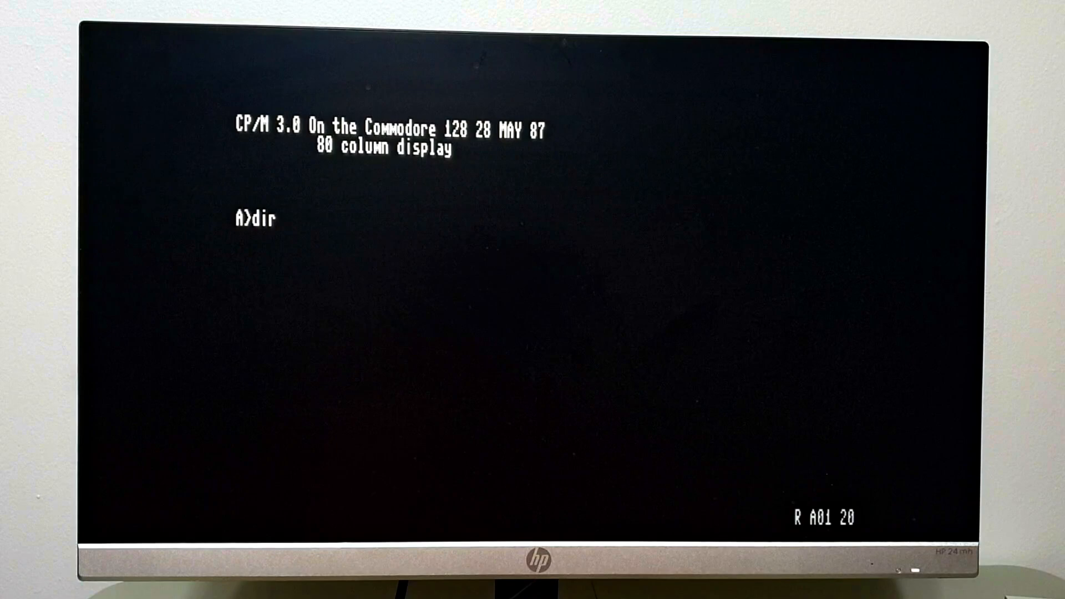